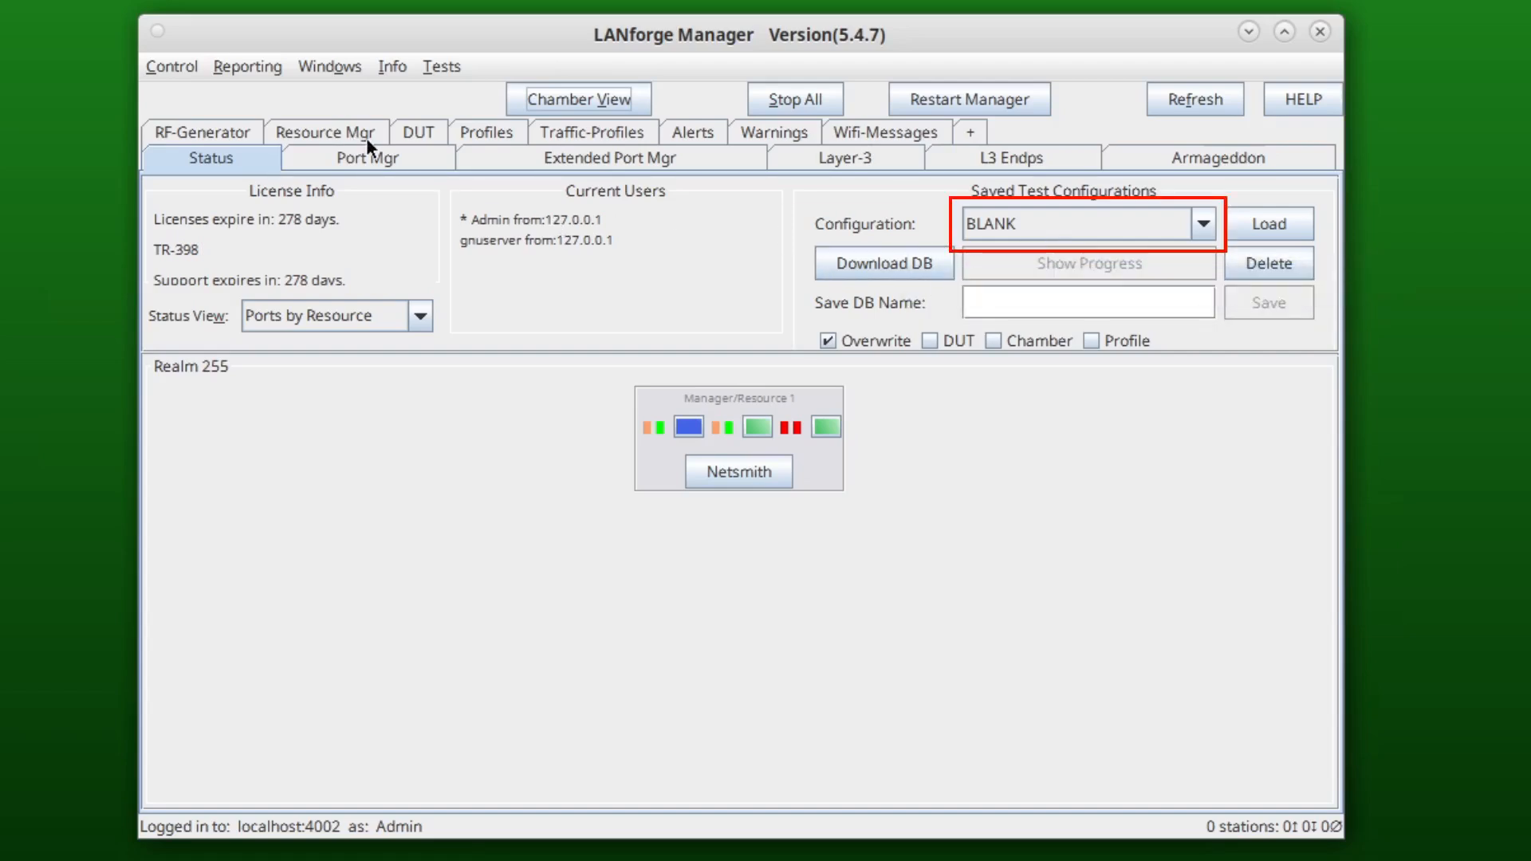
# Review the Port Mgr list, then return to the Status overview.
pyautogui.click(367, 158)
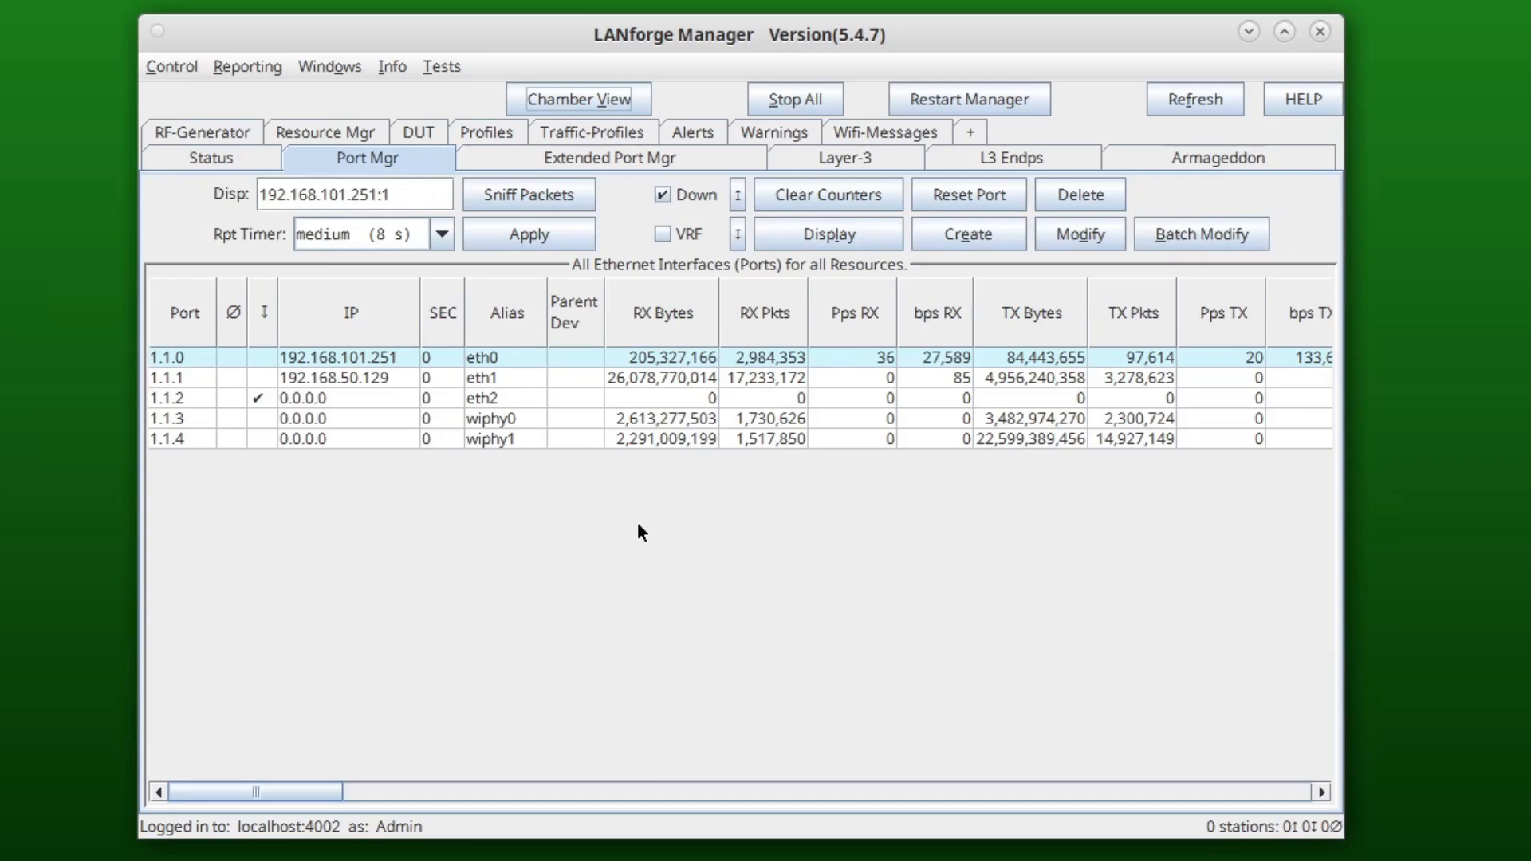
pyautogui.click(208, 158)
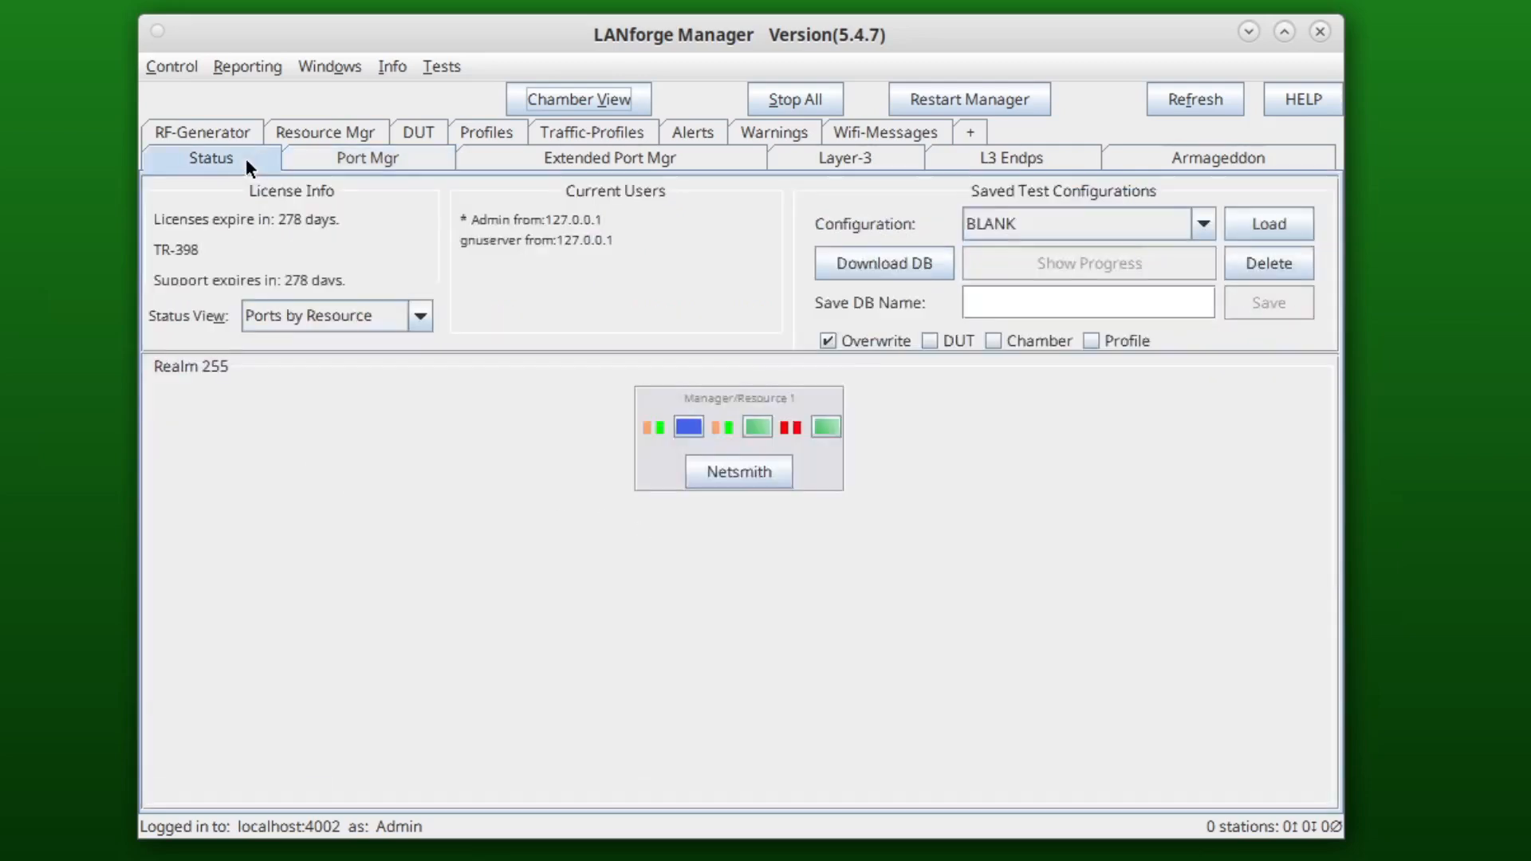
pyautogui.moveTo(1123, 511)
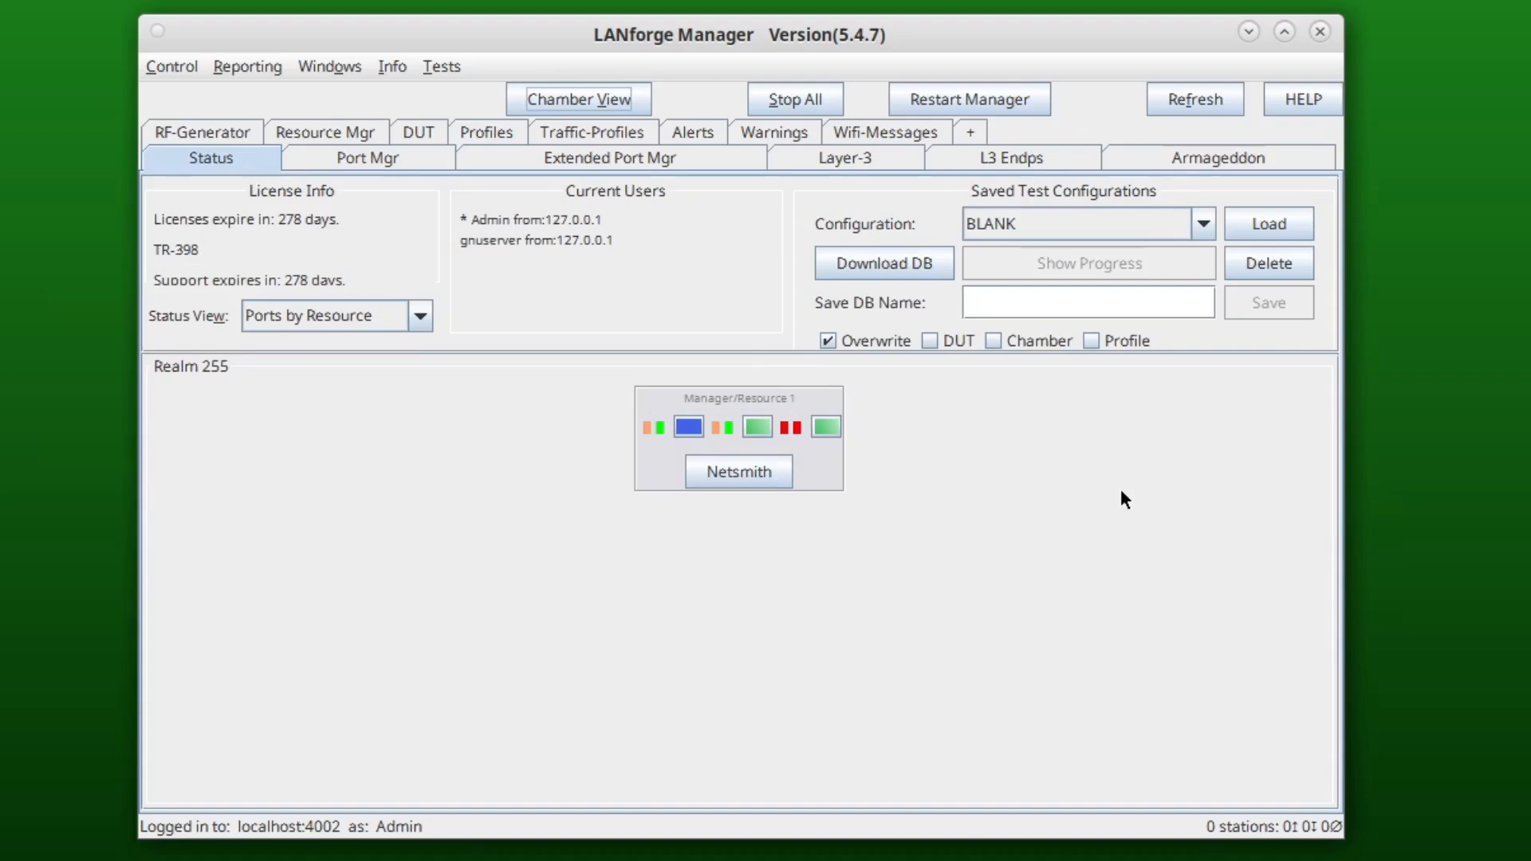
# Load the FACTORY_DFLT configuration and confirm overwriting the current database.
pyautogui.click(1202, 224)
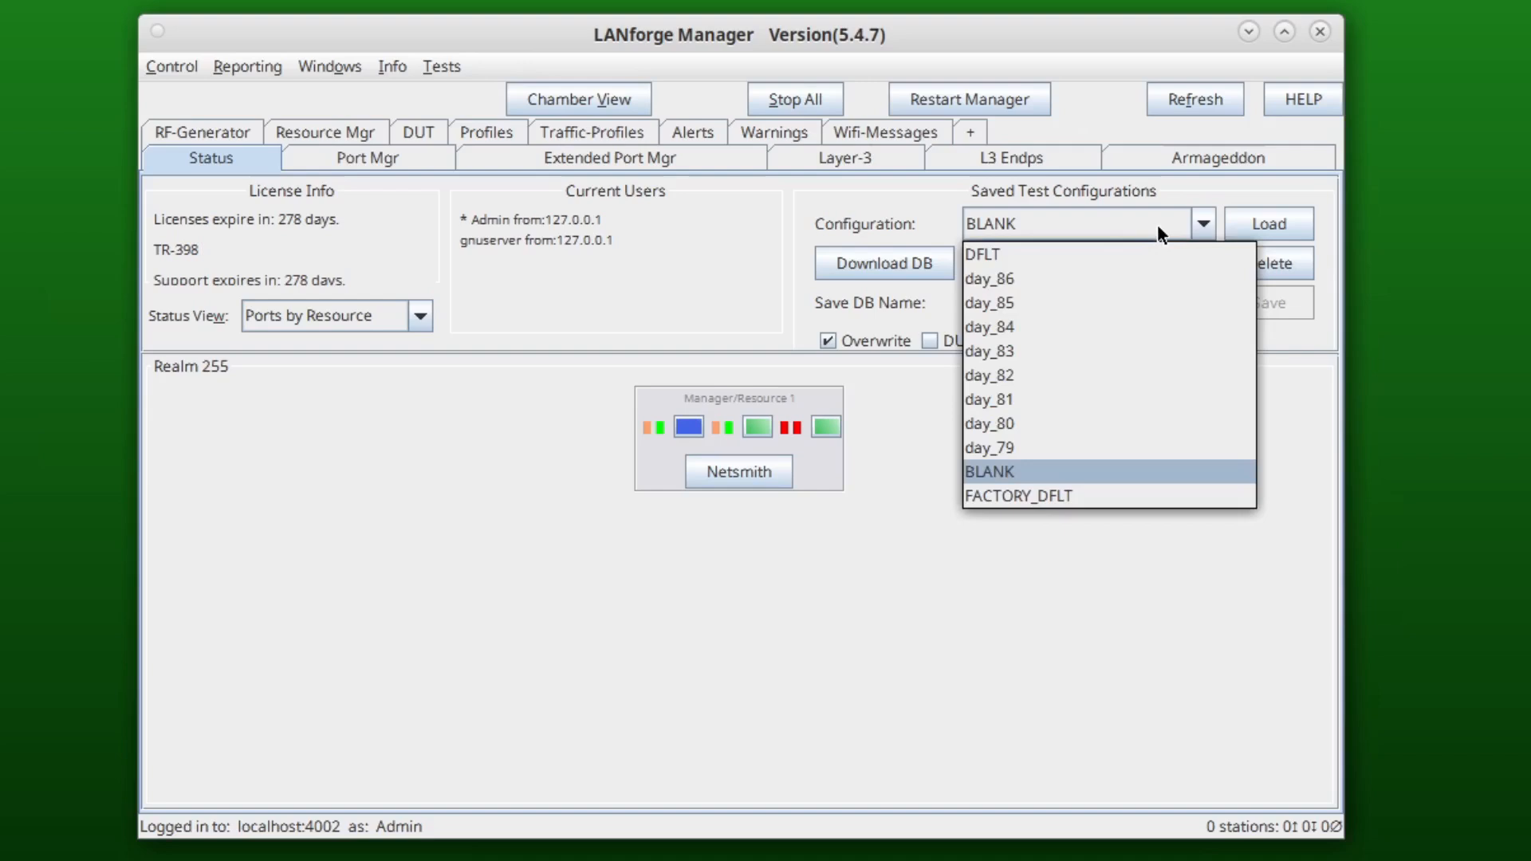
pyautogui.click(1017, 494)
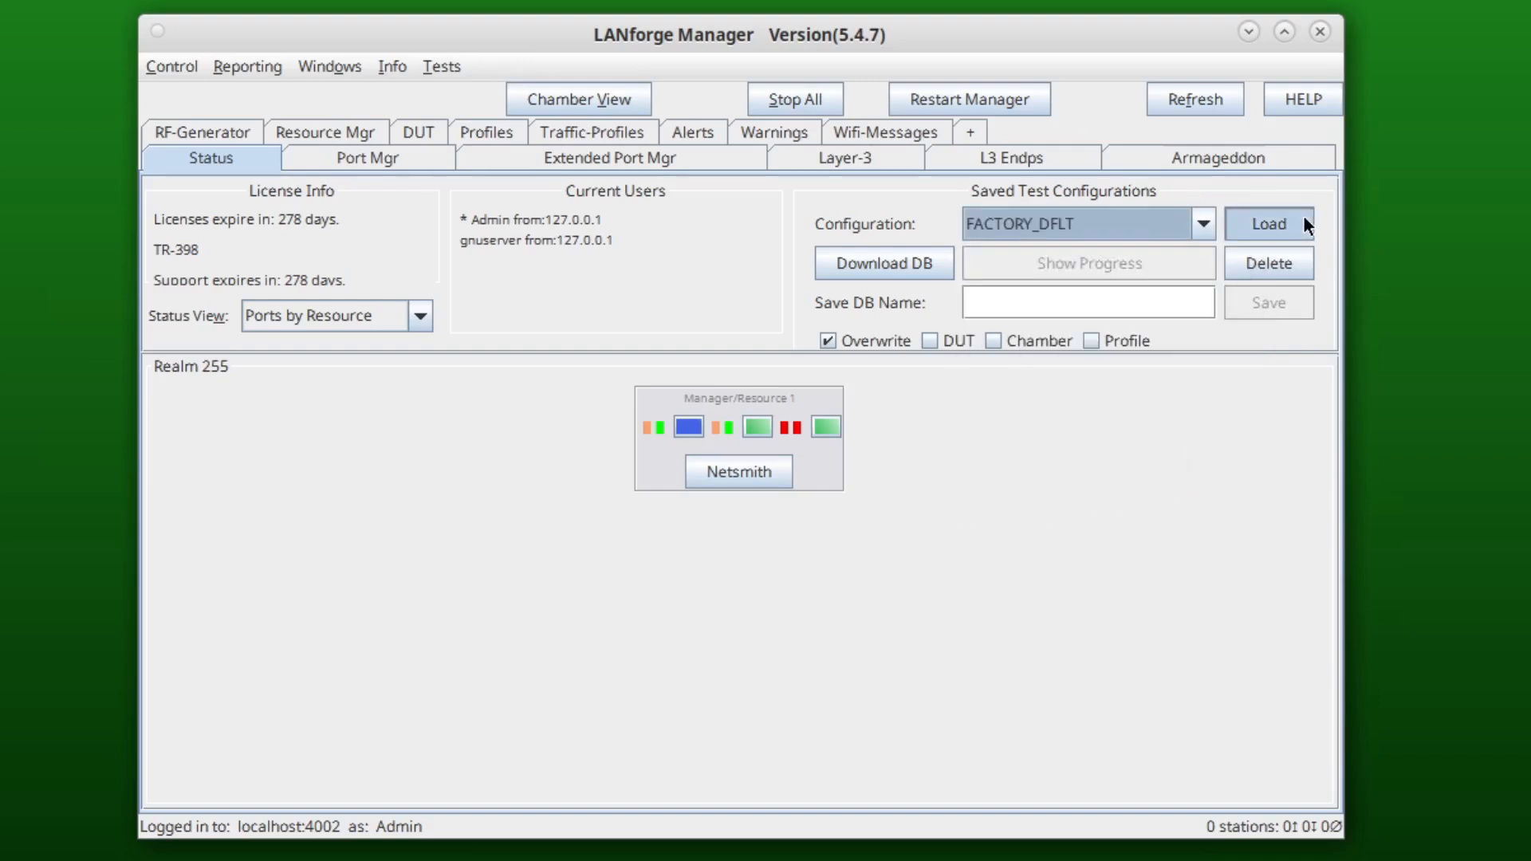
pyautogui.click(1266, 223)
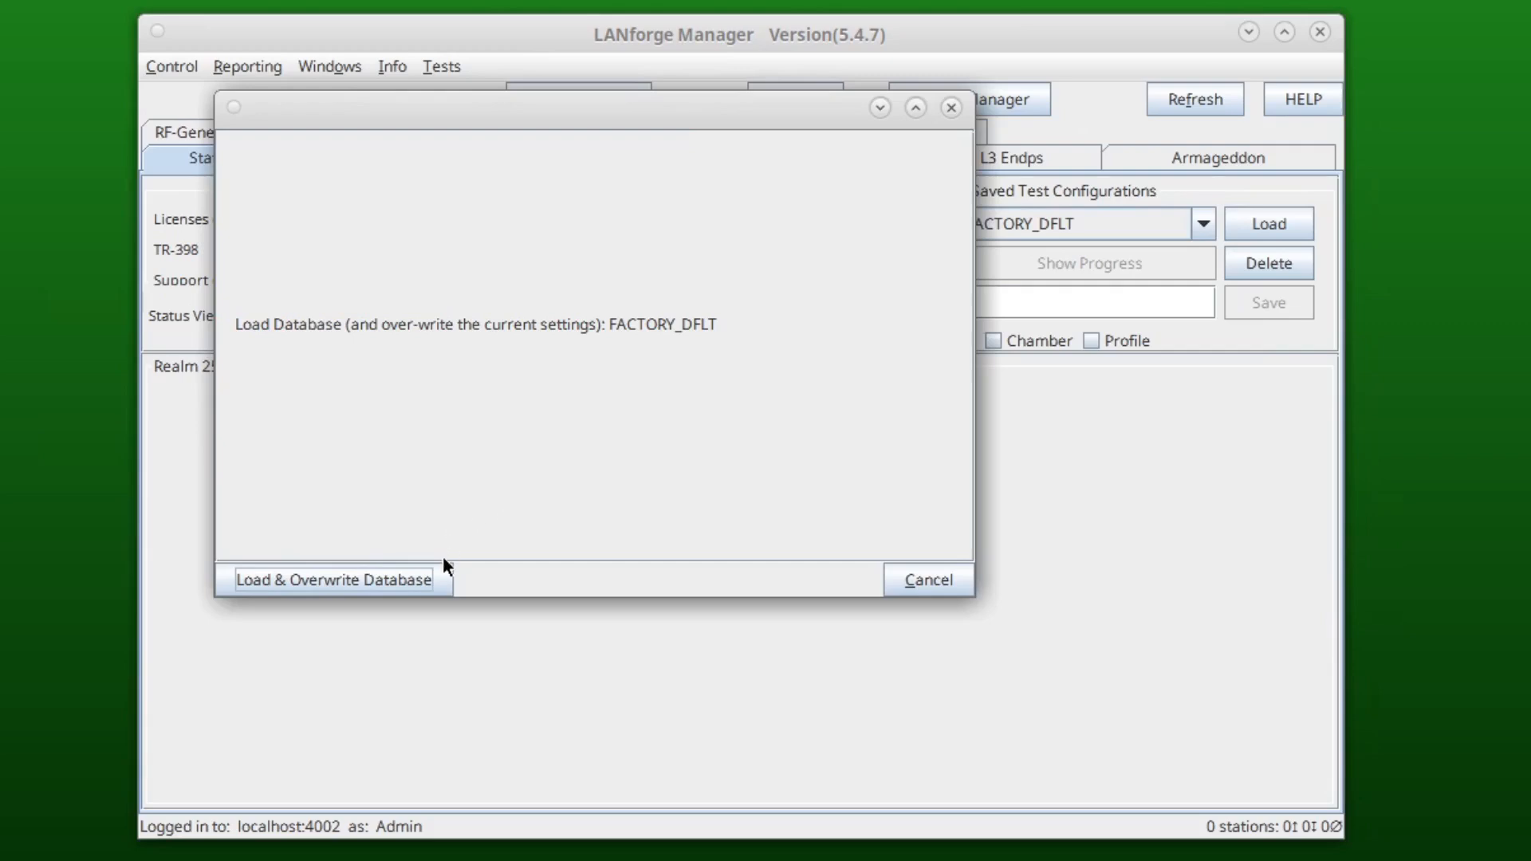
pyautogui.click(333, 579)
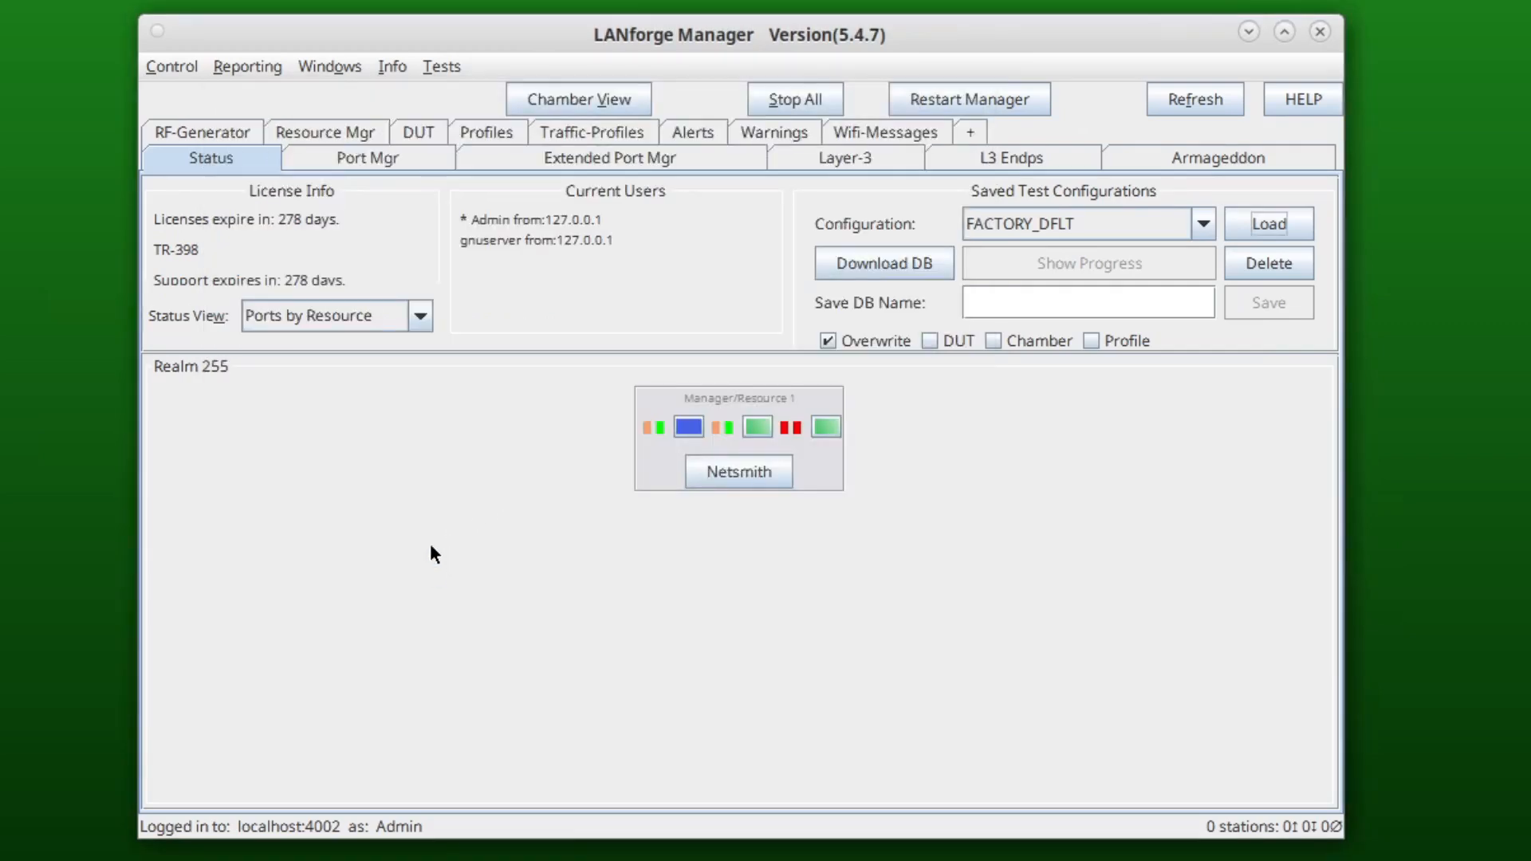
pyautogui.click(773, 132)
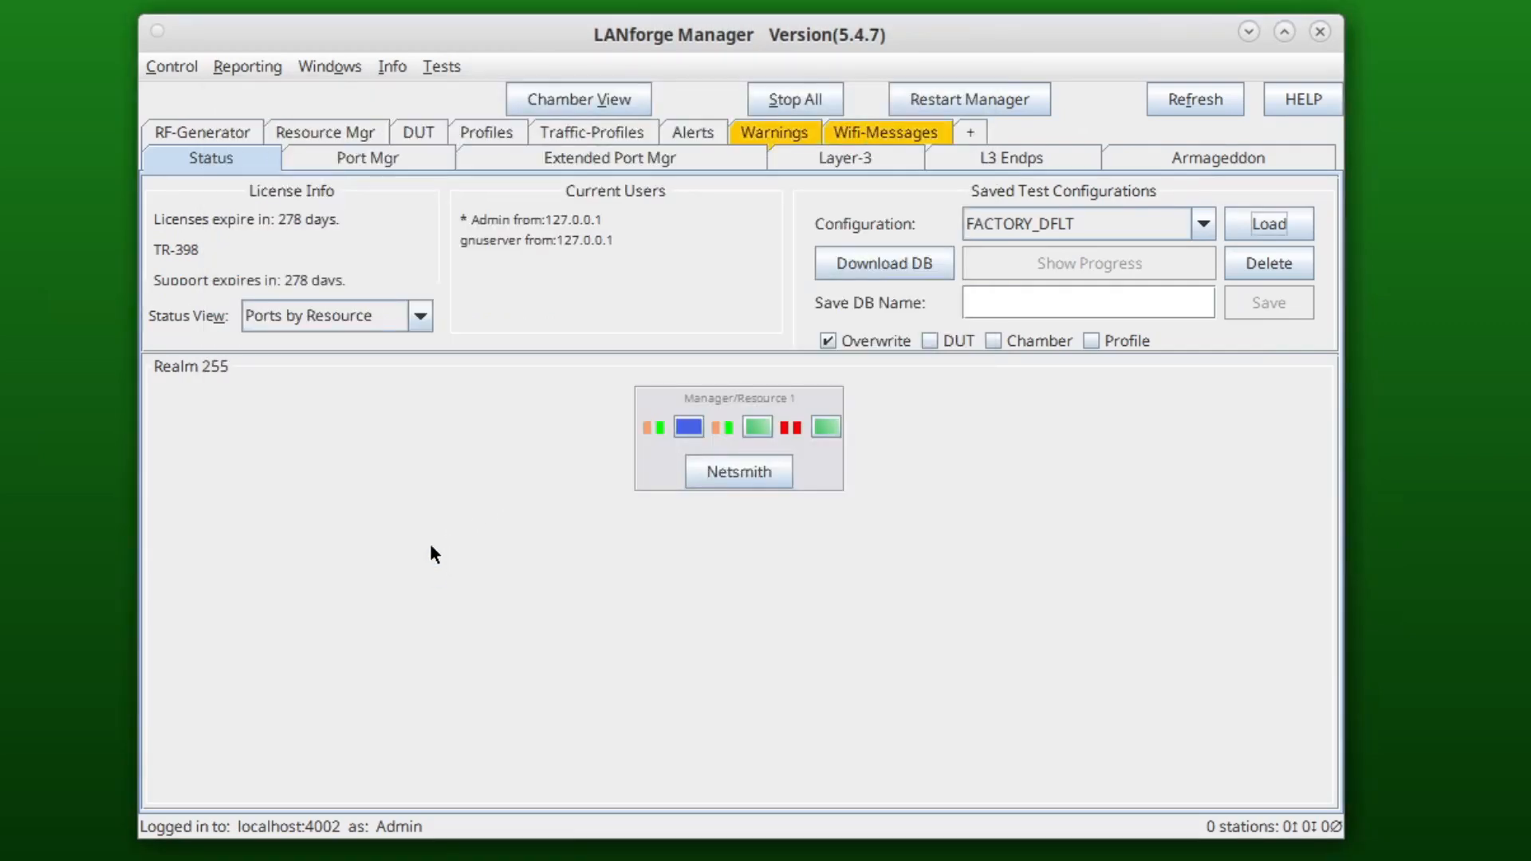
pyautogui.moveTo(341, 341)
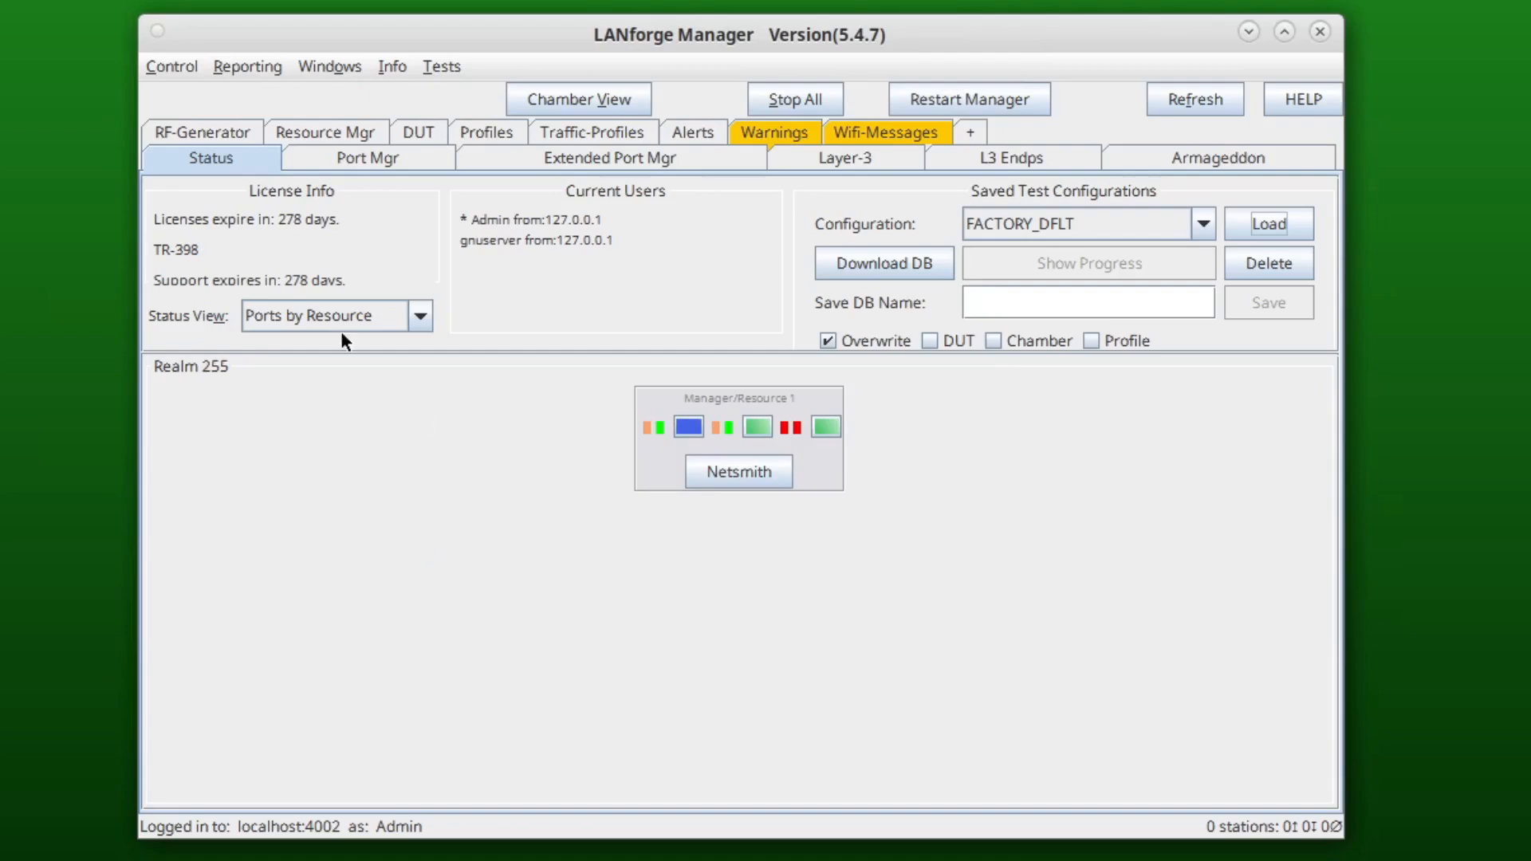
# View the port list, now showing wlan0 and wlan1 under wiphy0 and wiphy1.
pyautogui.click(367, 158)
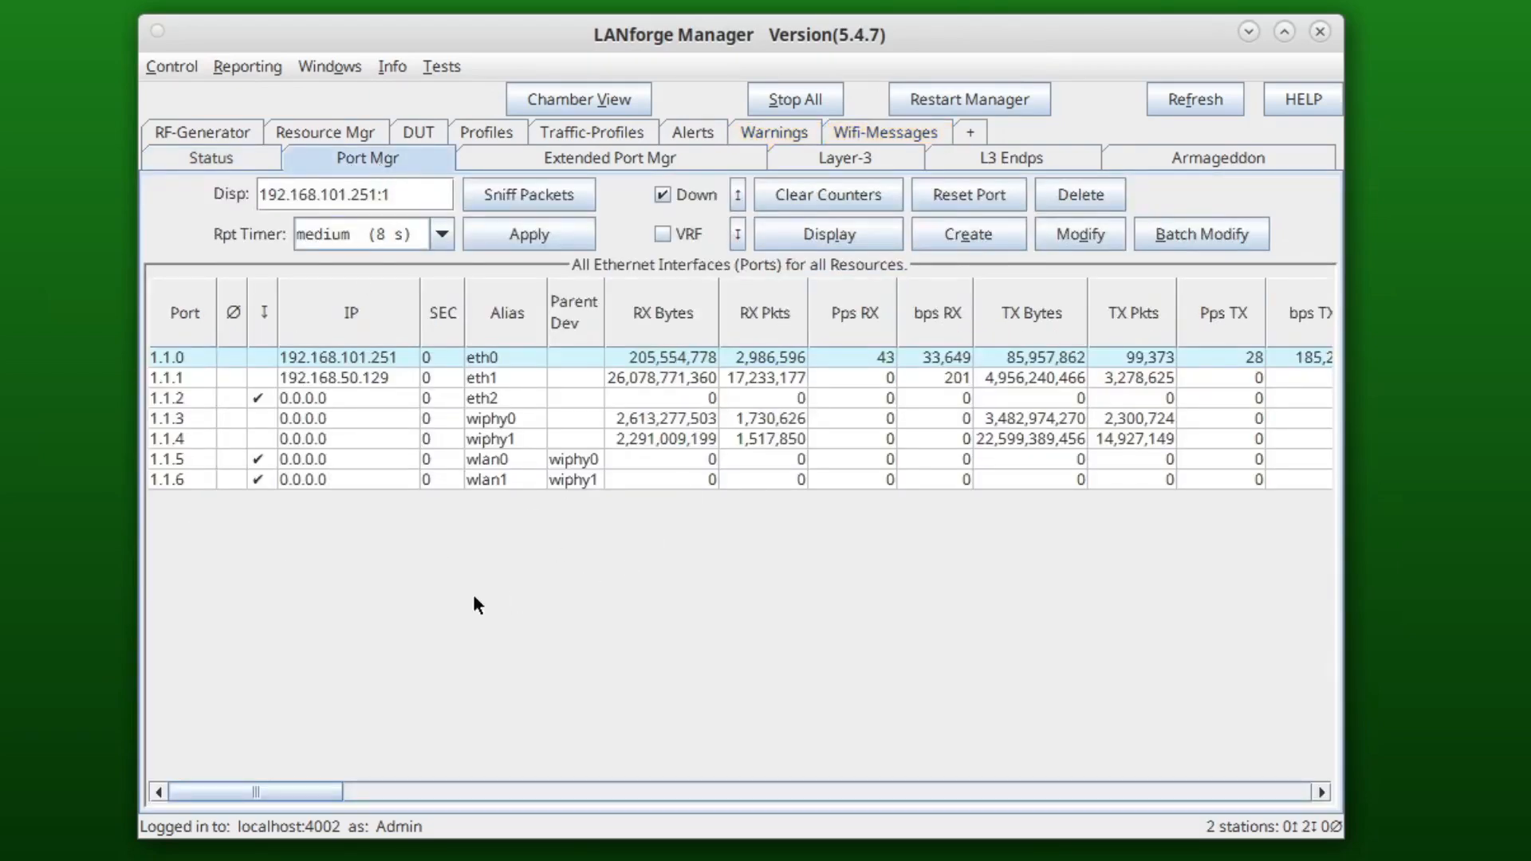
pyautogui.moveTo(389, 587)
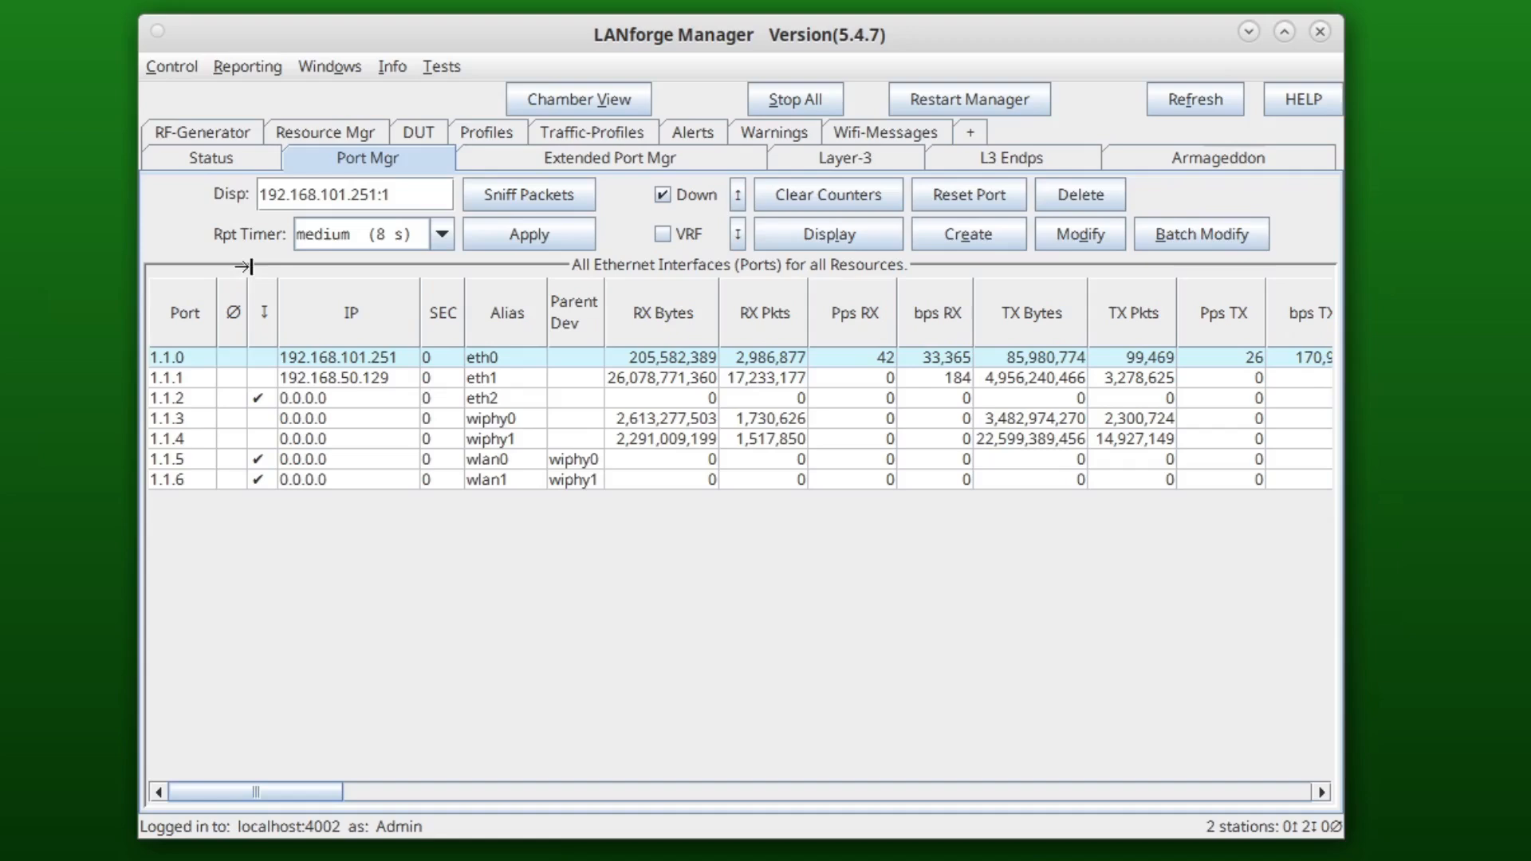
# On the Status overview, enter NEW_DB as the Save DB Name.
pyautogui.click(209, 158)
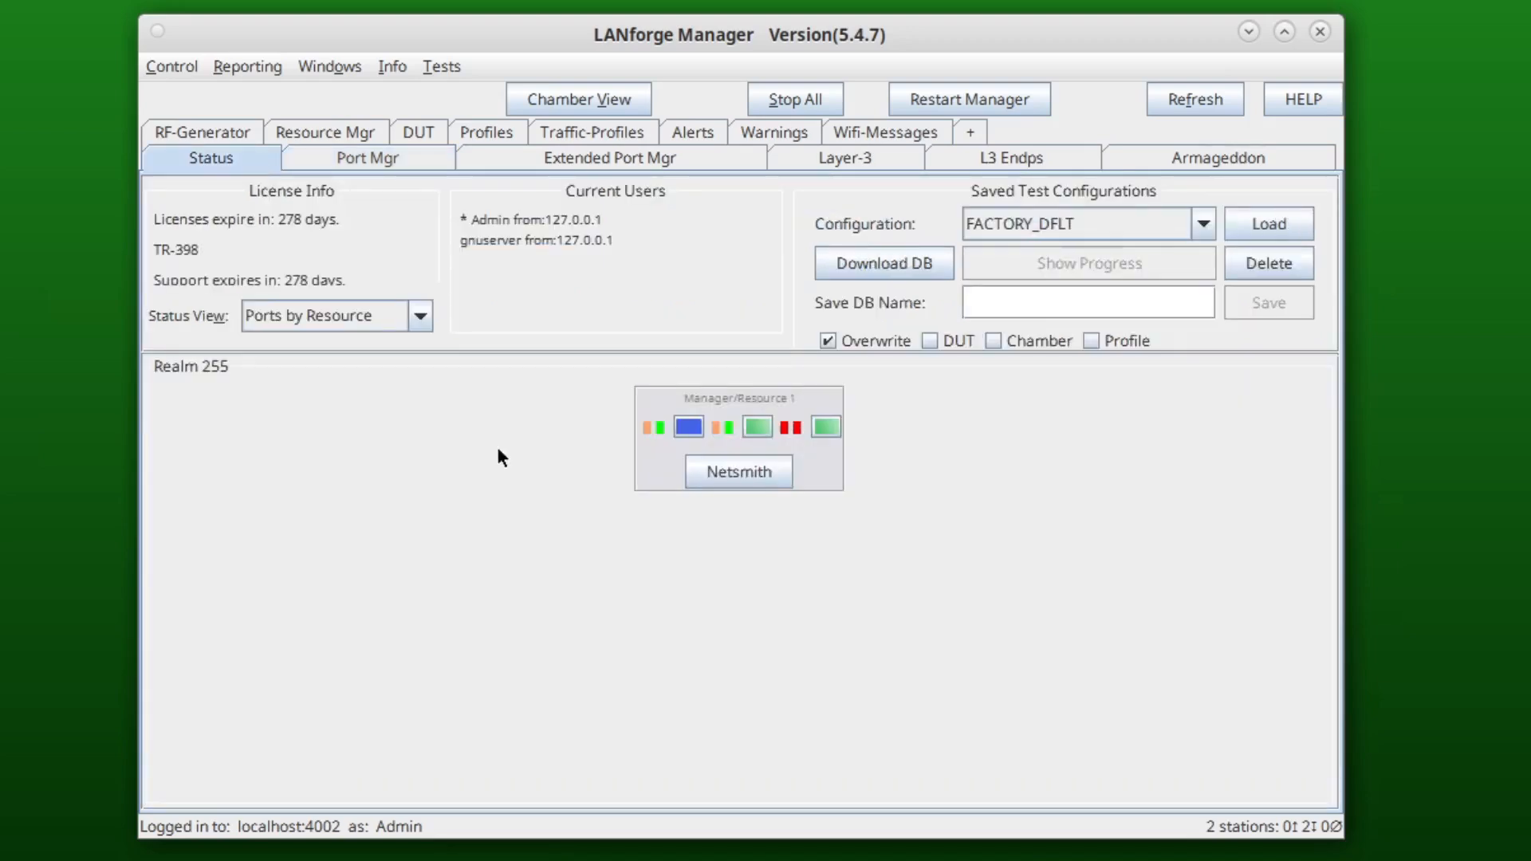
pyautogui.moveTo(986, 542)
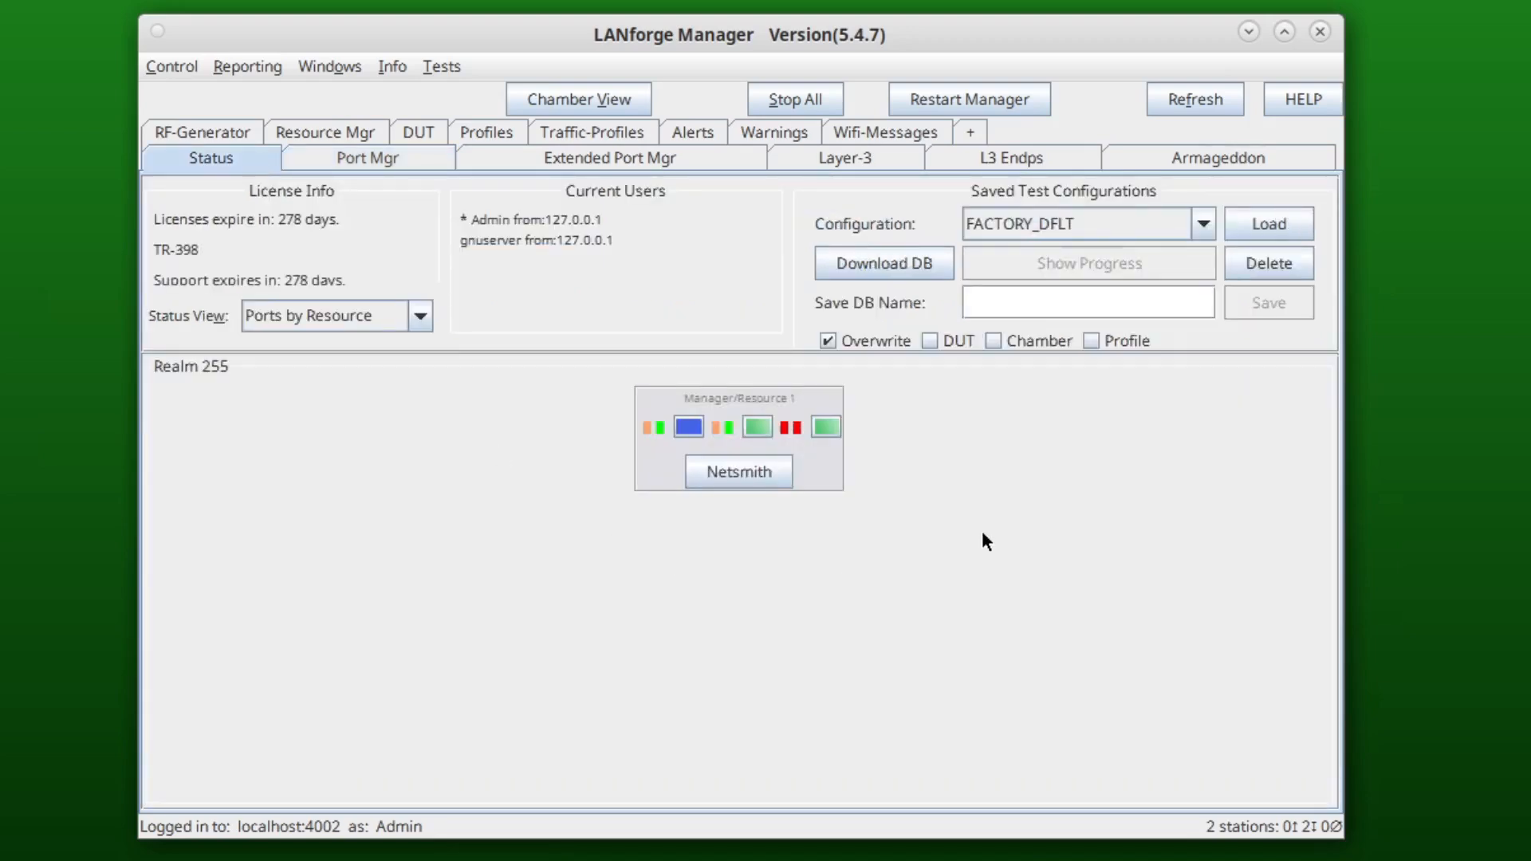
pyautogui.moveTo(995, 521)
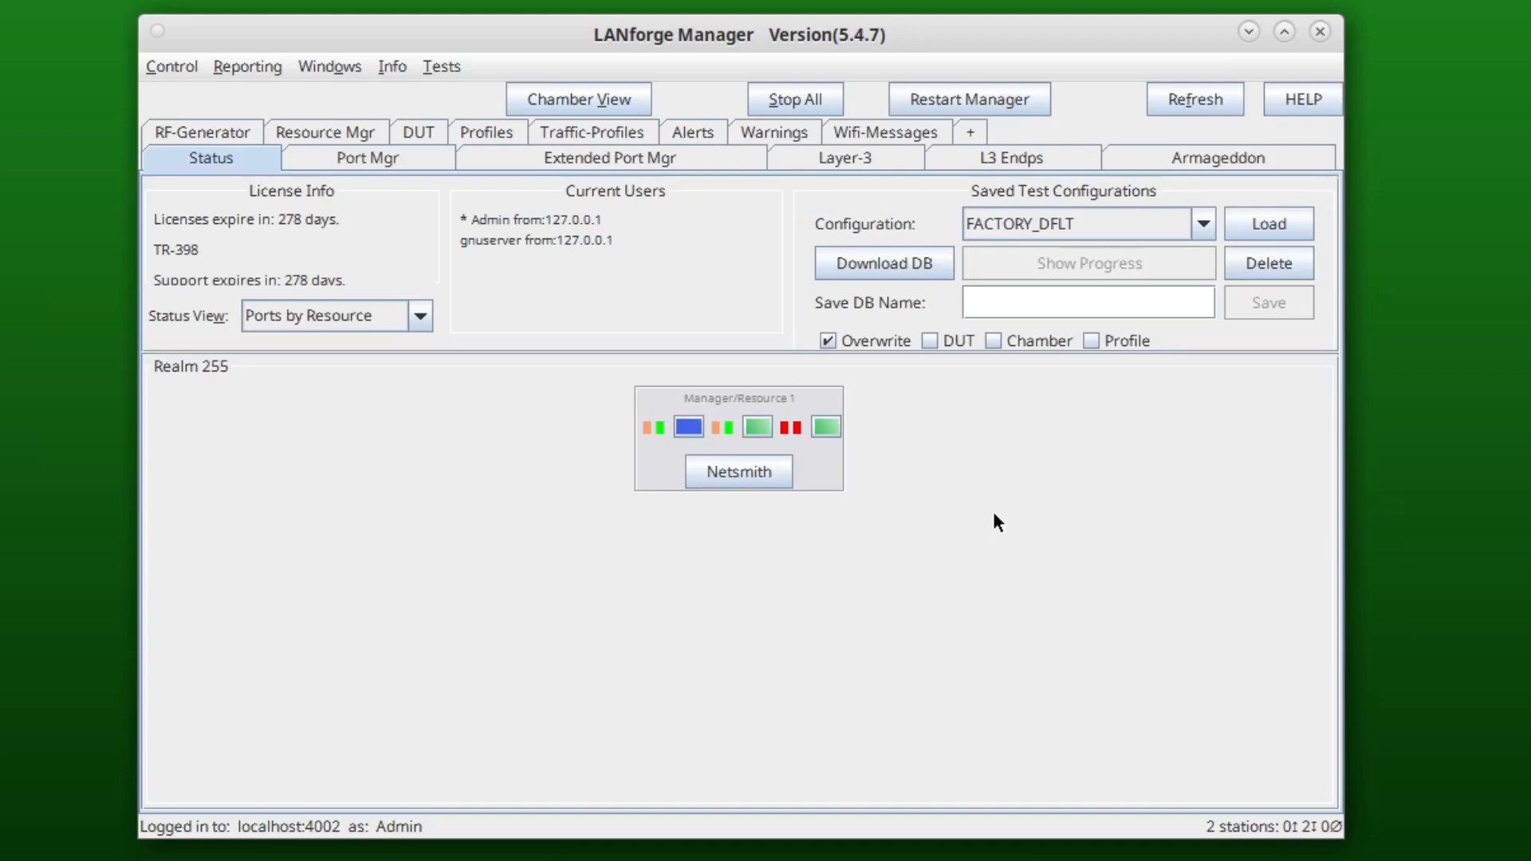
pyautogui.moveTo(1164, 477)
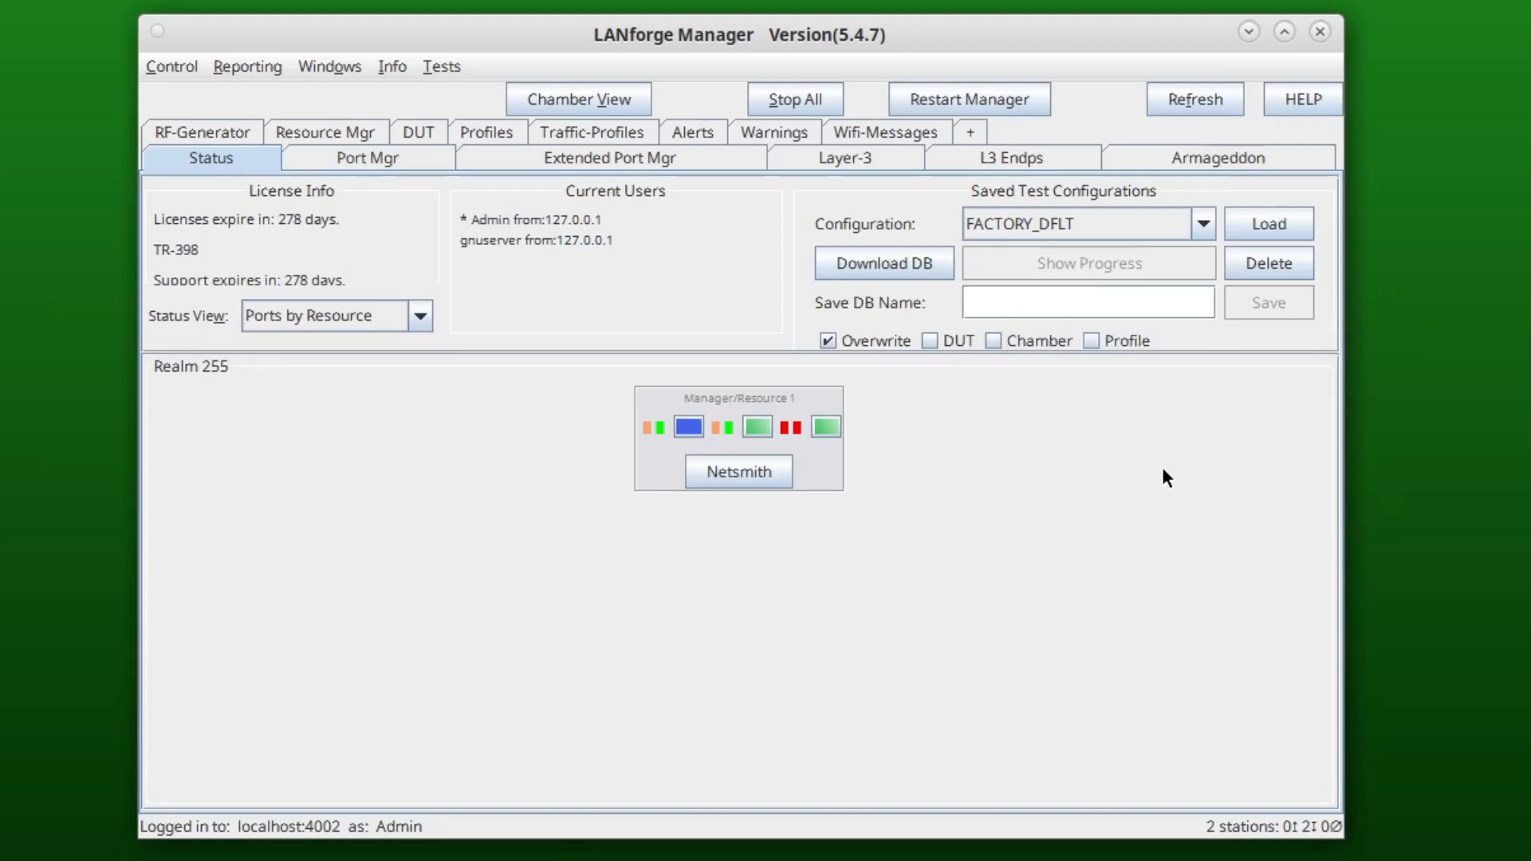
pyautogui.write('NEW_D')
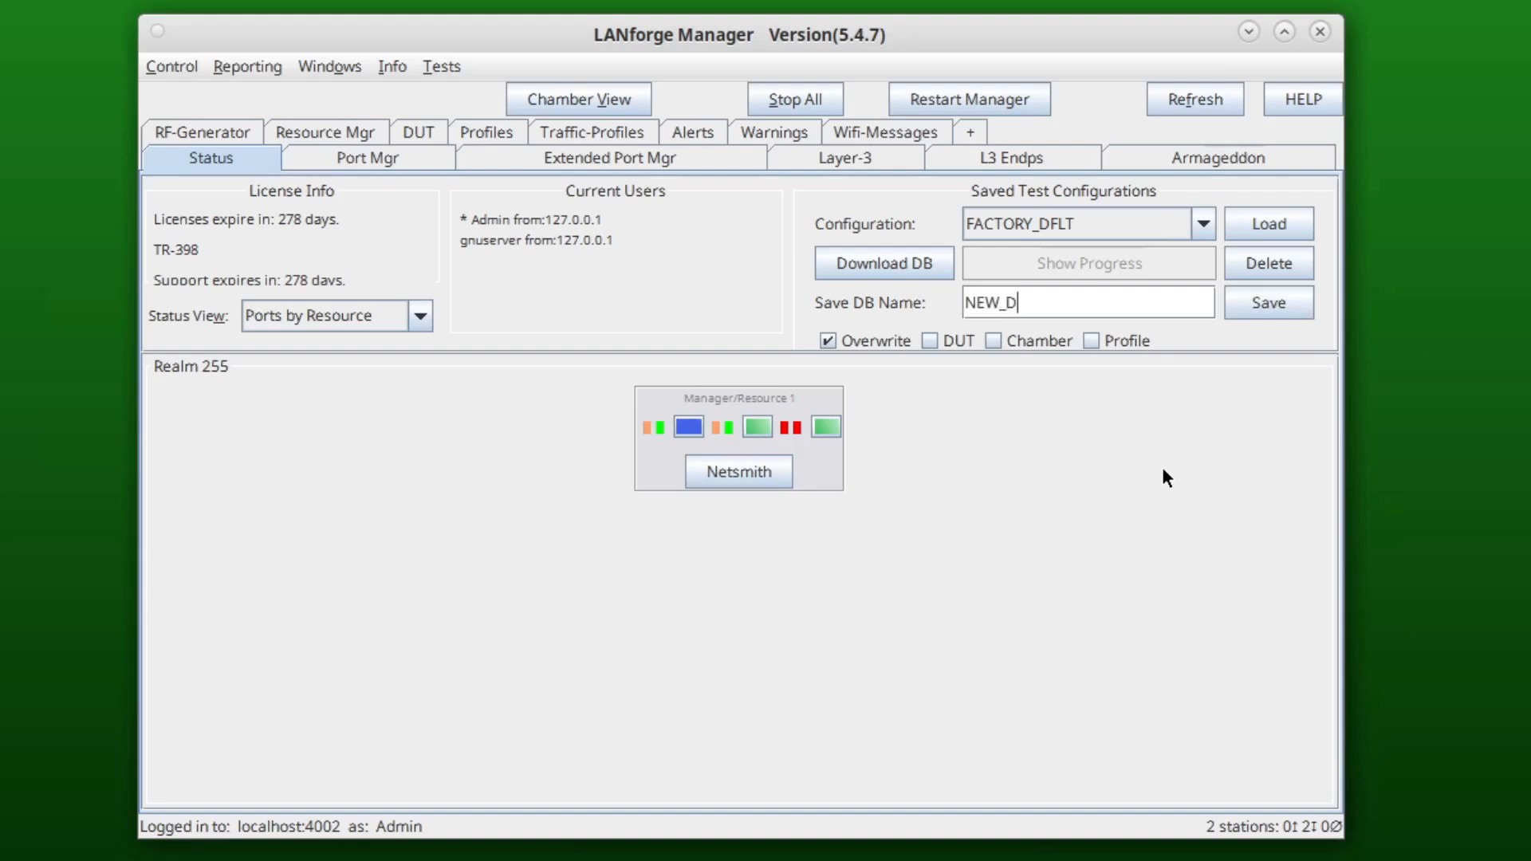
pyautogui.write('B')
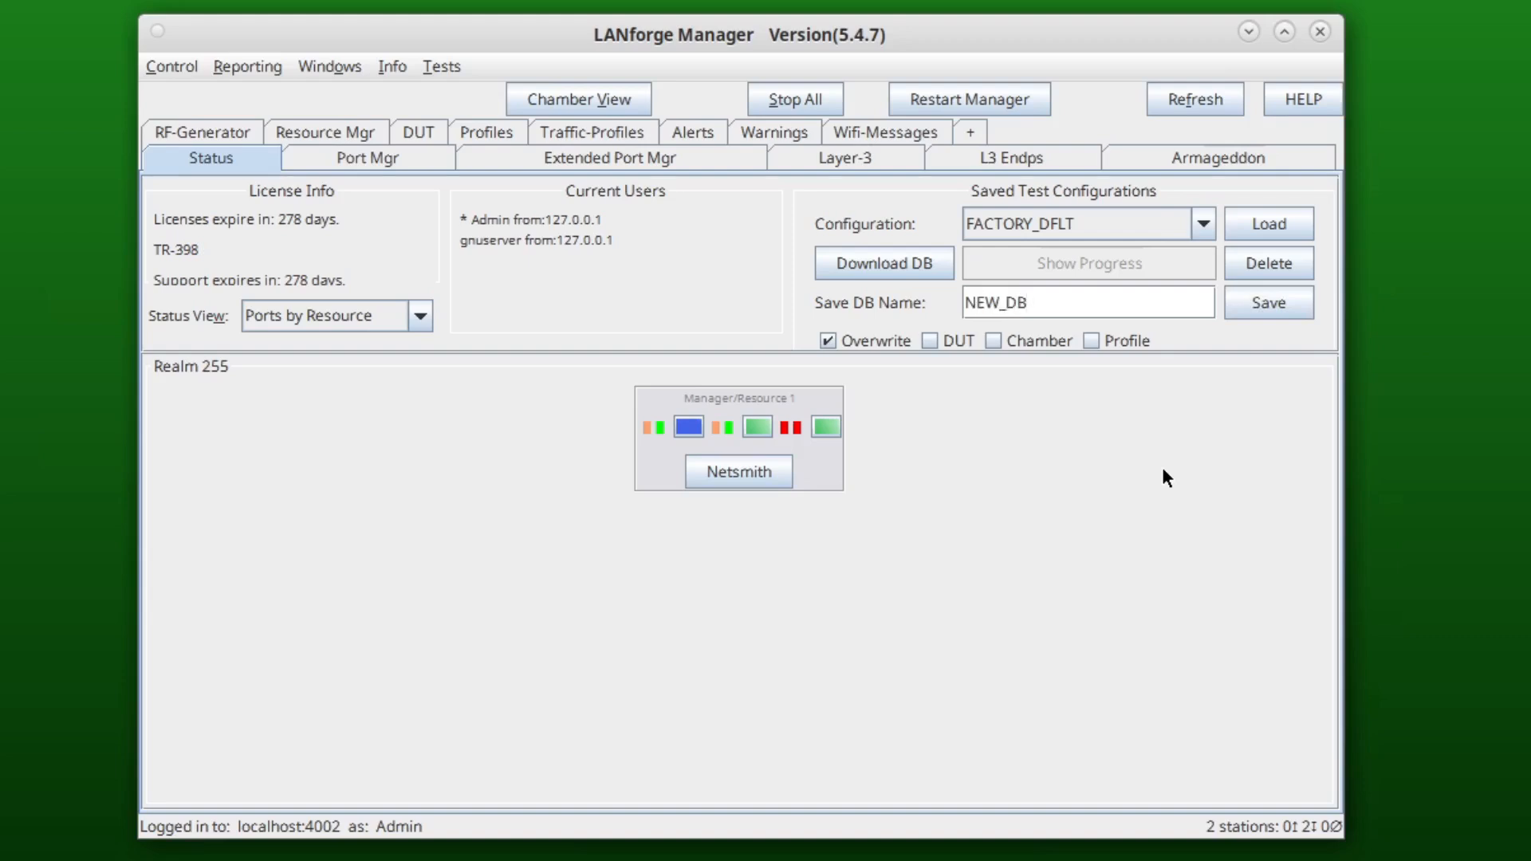